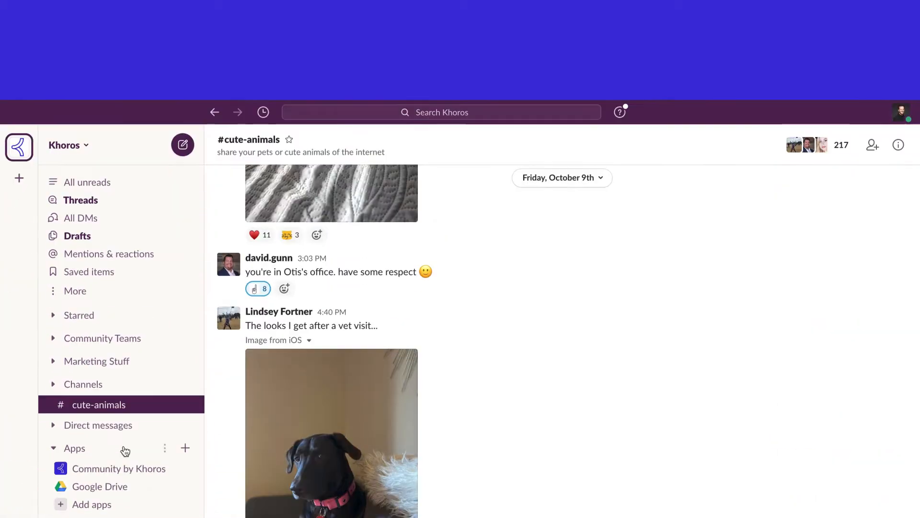
Open the Community by Khoros app from the sidebar Apps to view its community posts feed
{"action": "left_click", "coordinate": [185, 448]}
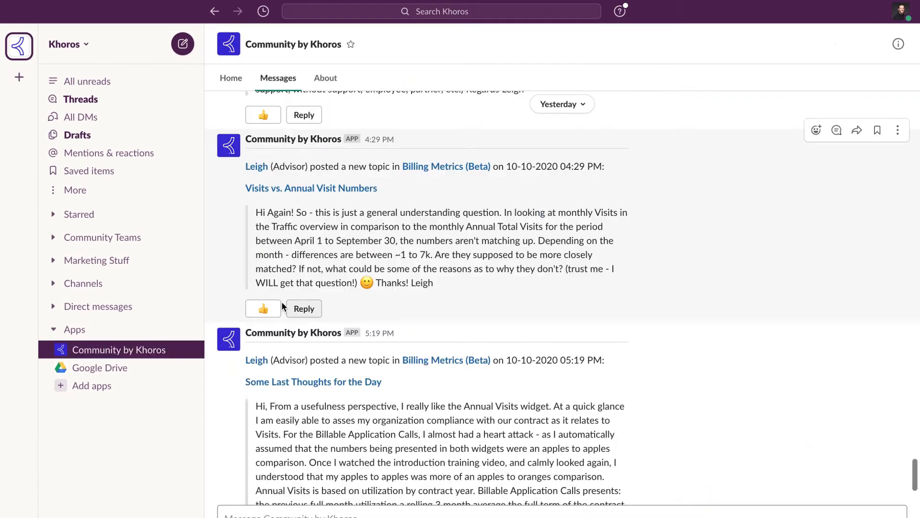
{"action": "mouse_move", "coordinate": [263, 308]}
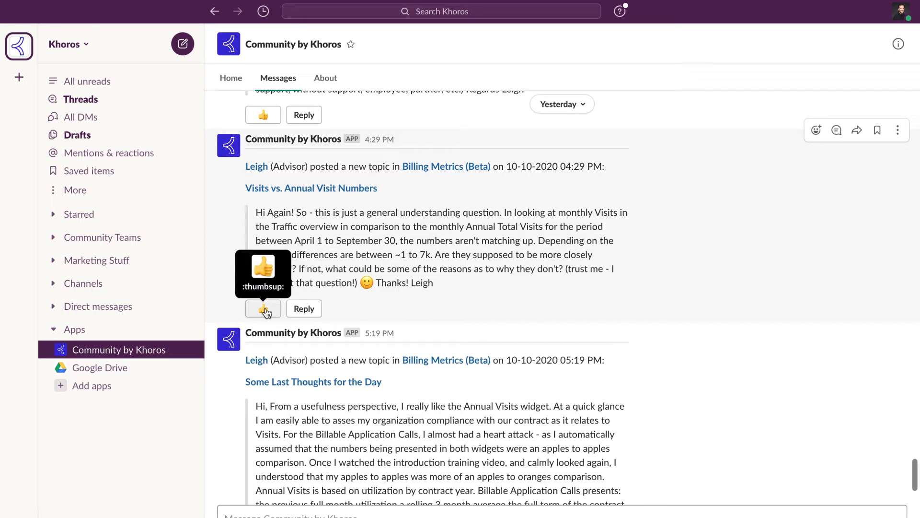
Send a thank-you reply on the CSV import roles topic, leaving a post marked 'You kudoed this.'
{"action": "scroll", "scroll_direction": "down", "scroll_amount": 3}
{"action": "type", "text": "tha"}
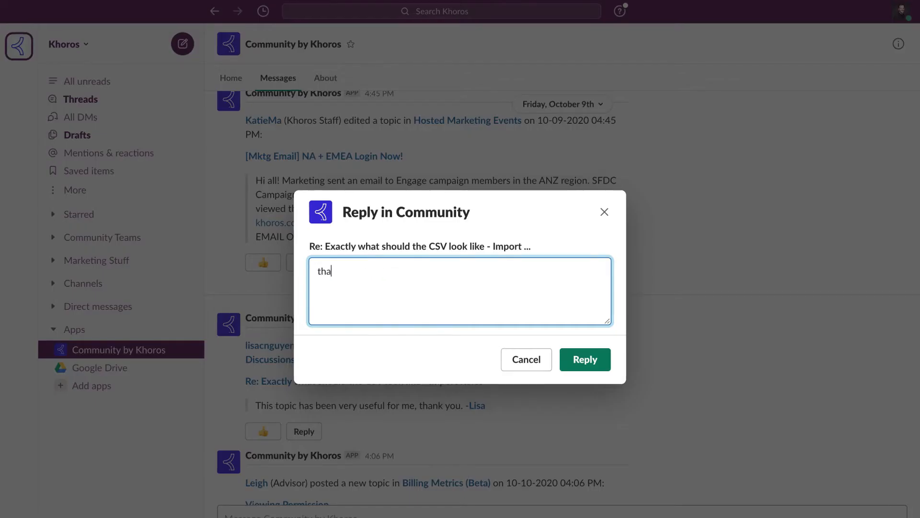
{"action": "left_click", "coordinate": [526, 359]}
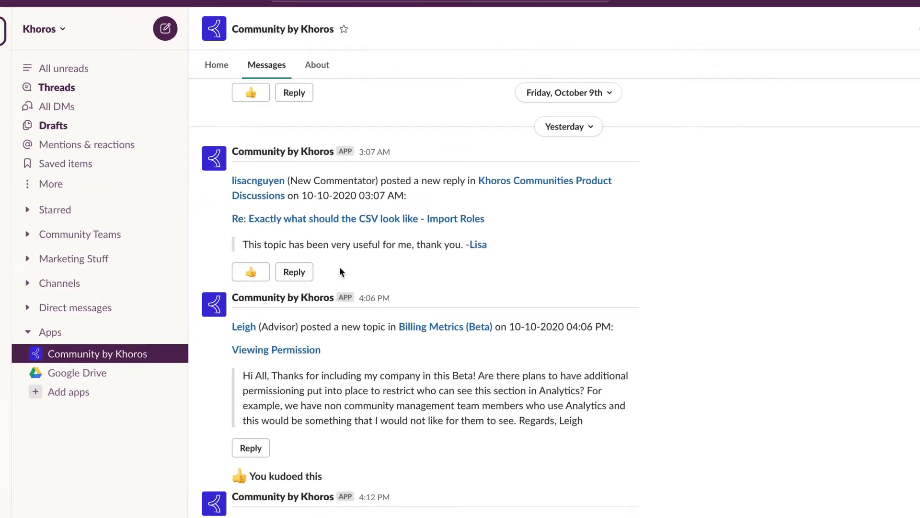
{"action": "scroll", "scroll_direction": "down", "scroll_amount": 3}
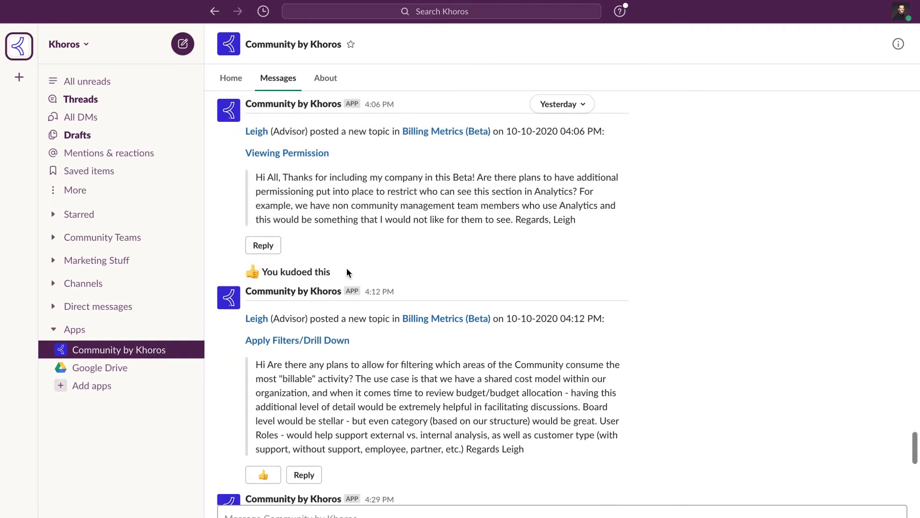
{"action": "left_click", "coordinate": [99, 406]}
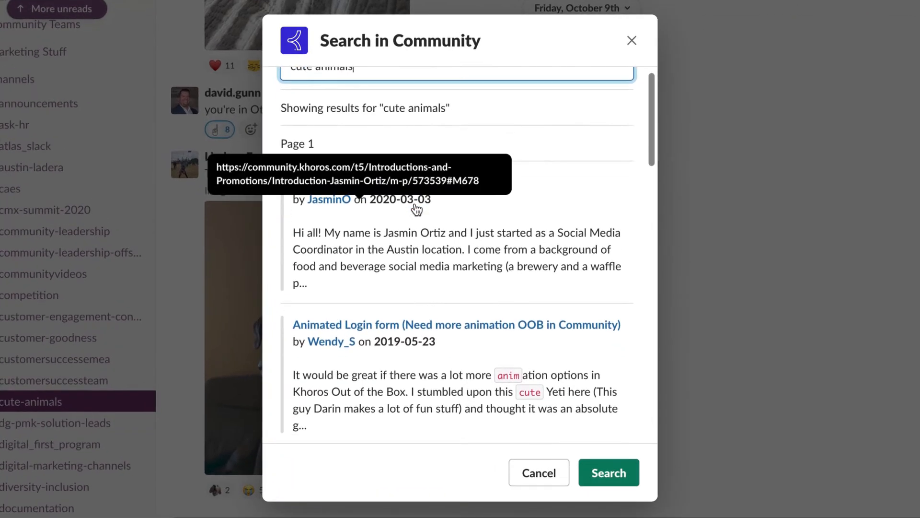
{"action": "scroll", "scroll_direction": "down", "scroll_amount": 3}
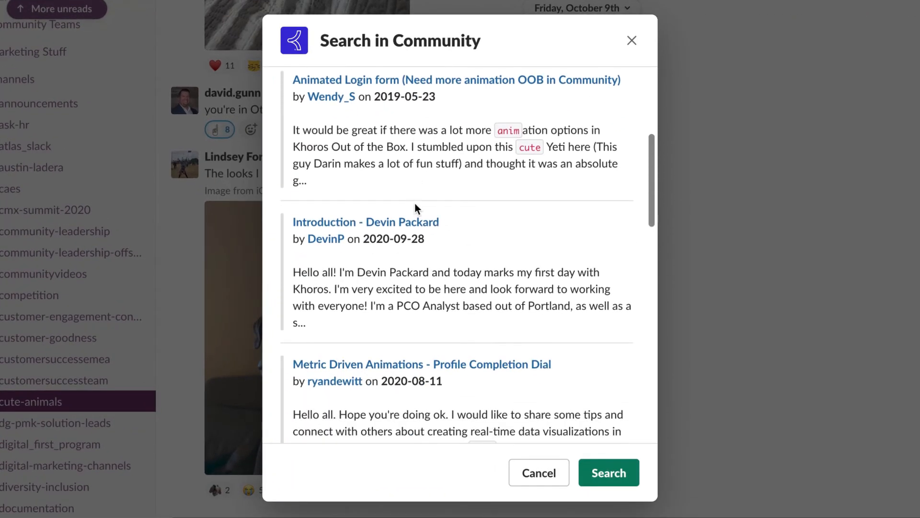
{"action": "scroll", "scroll_direction": "down", "scroll_amount": 3}
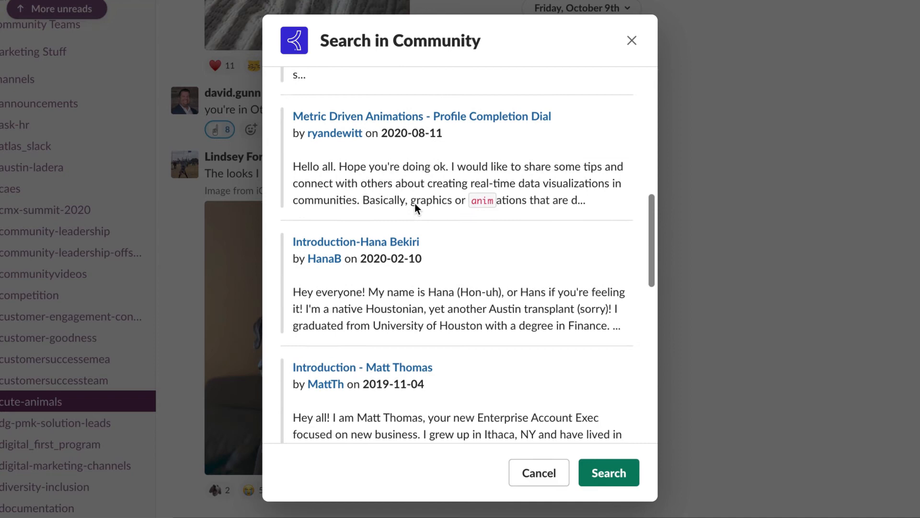
{"action": "scroll", "scroll_direction": "down", "scroll_amount": 3}
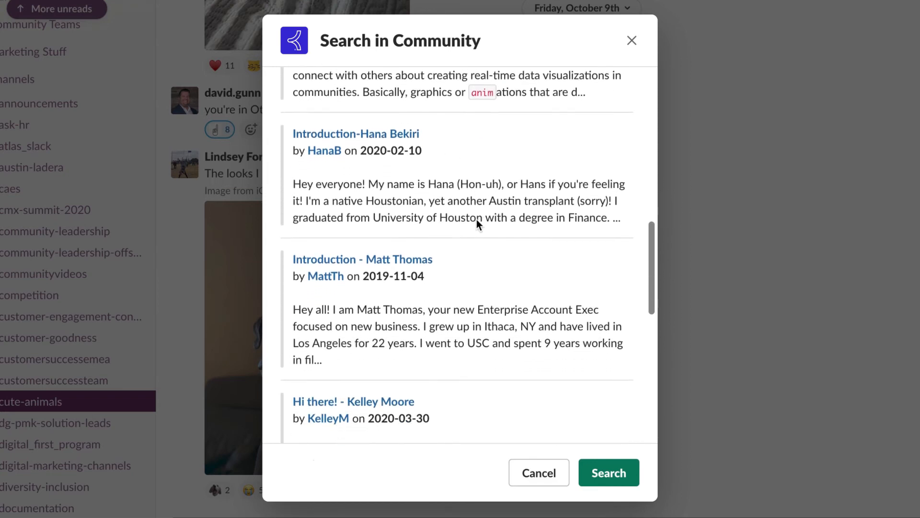